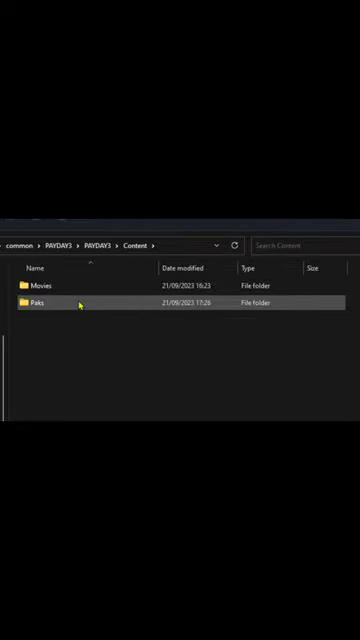
- Open the Paks folder to list the pakchunk .pak and .sig files
double_click(40, 302)
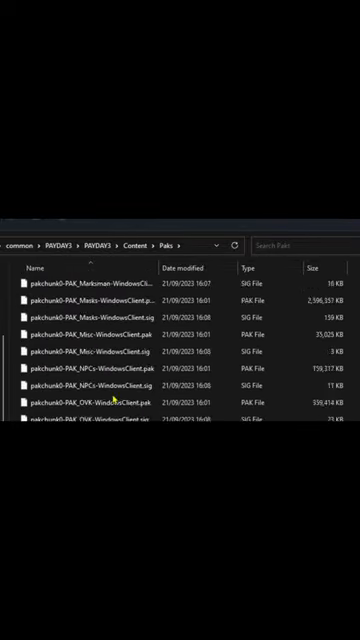